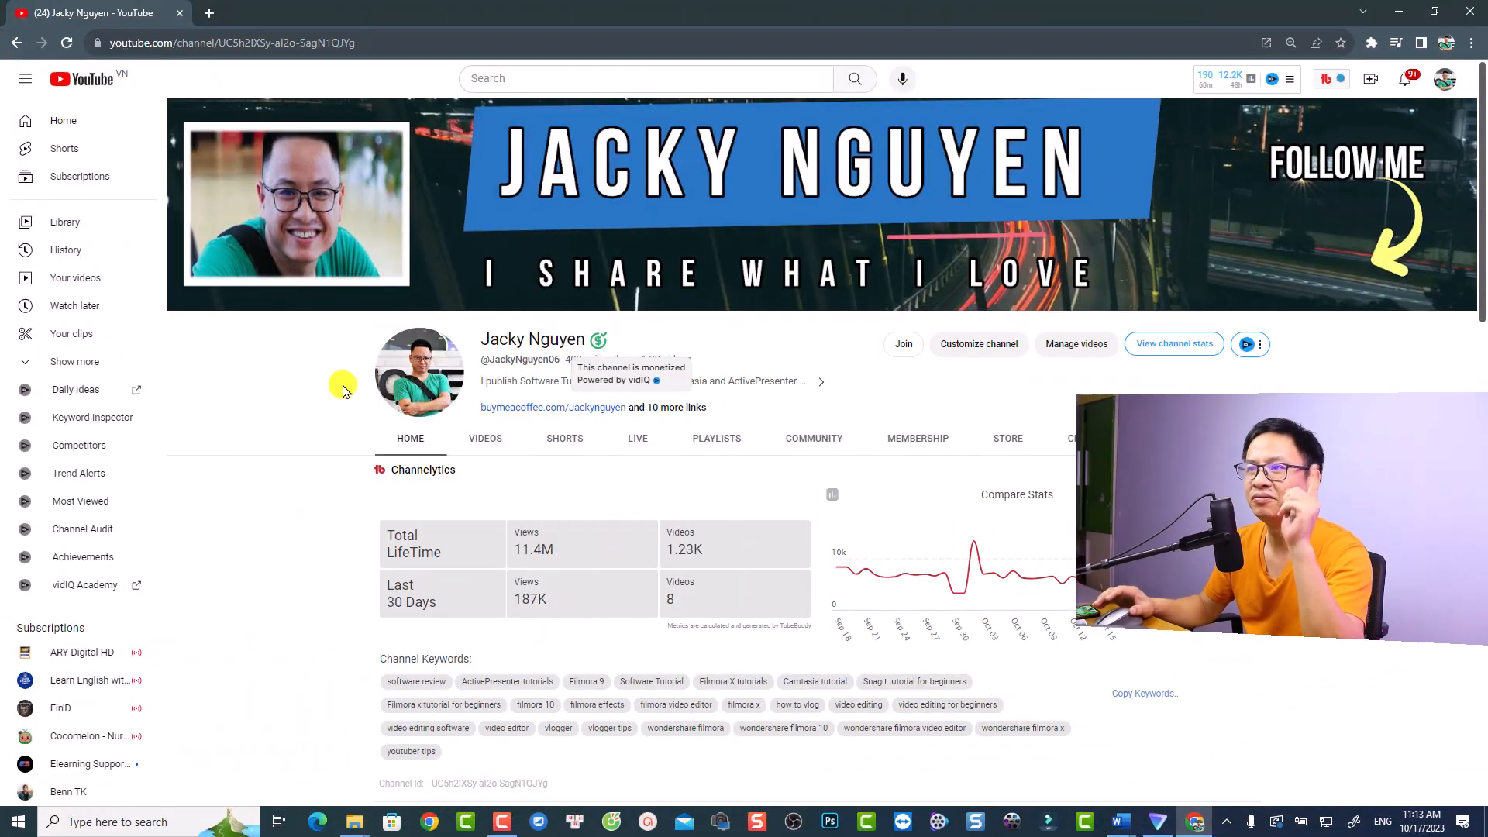
mouse_move(546, 371)
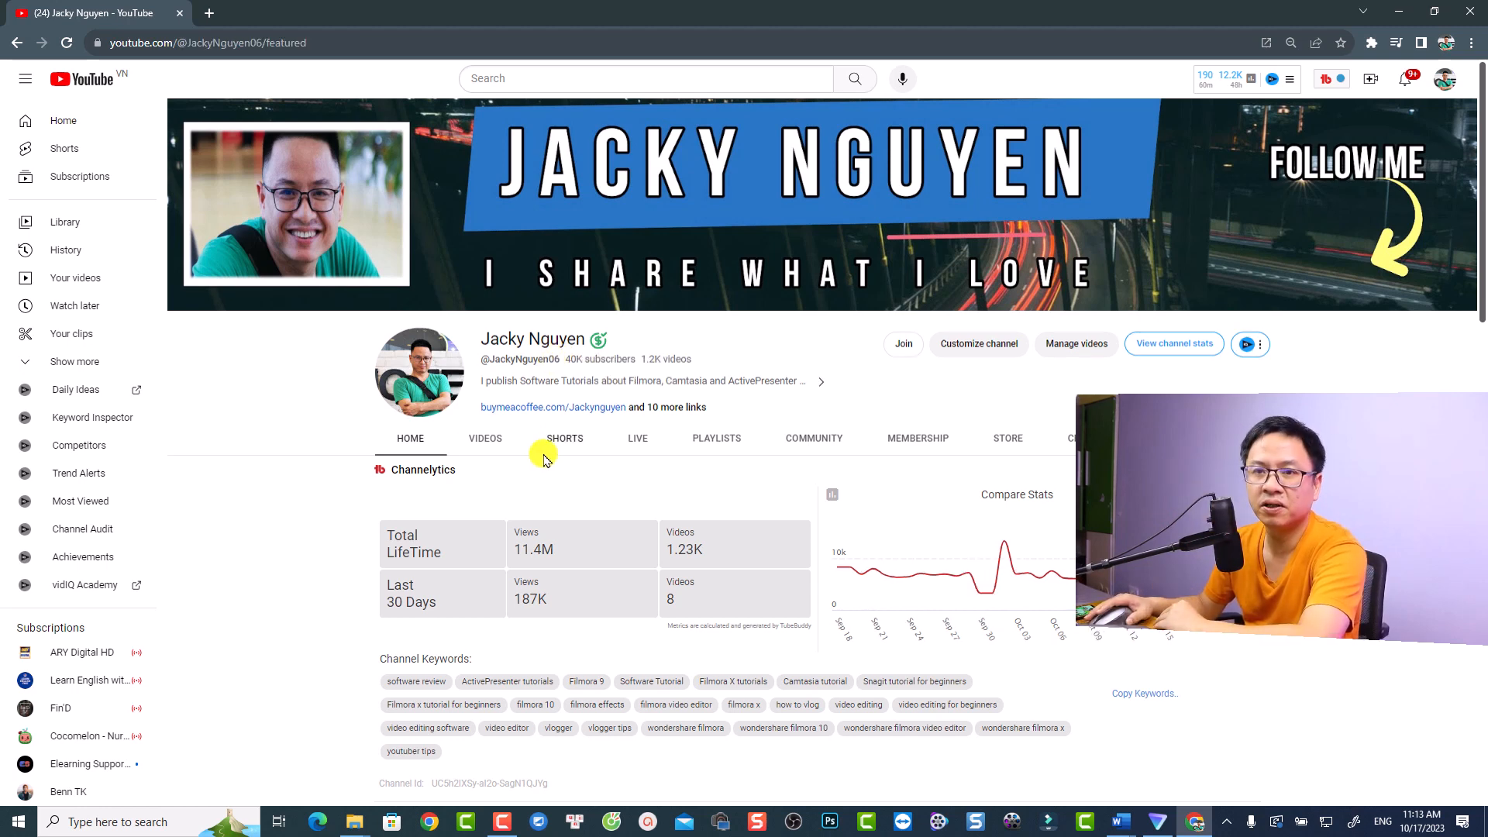
mouse_move(324, 420)
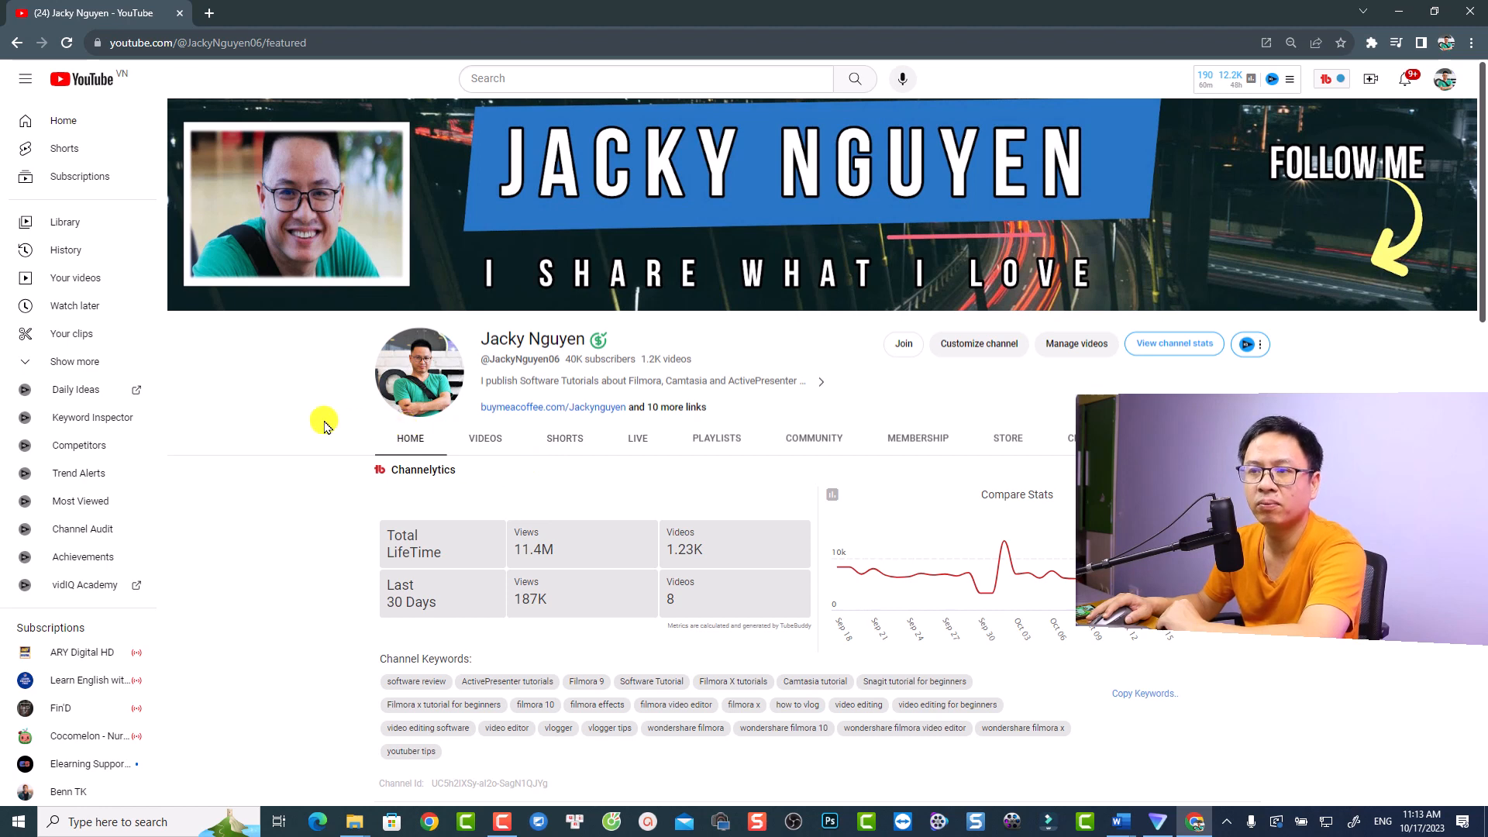
Right-click the Jacky Nguyen channel page to bring up View page source
right_click(327, 427)
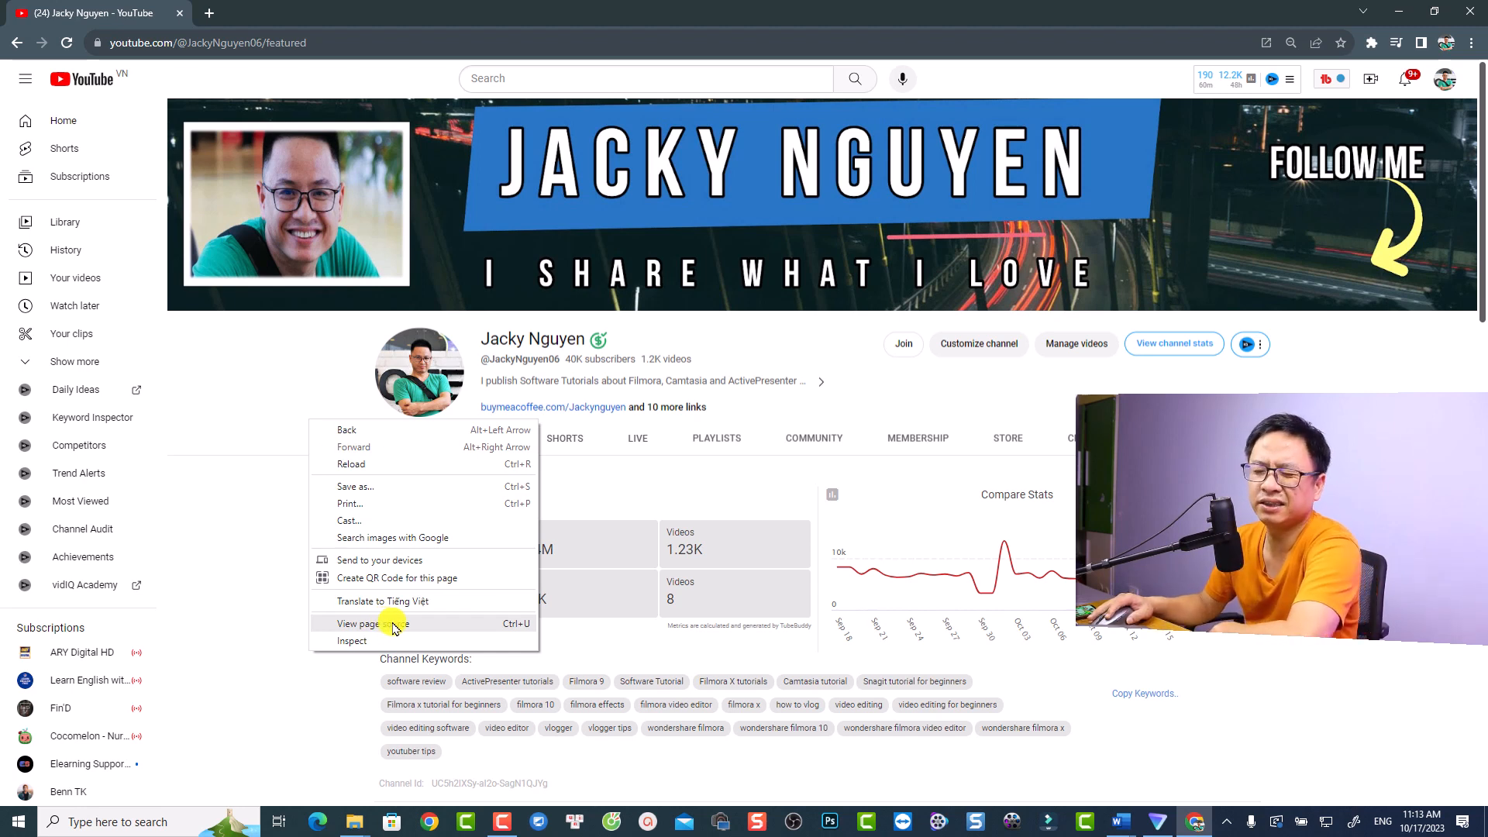
View the channel's page source and search it for 'monetiz' to find the monetization flag
click(362, 623)
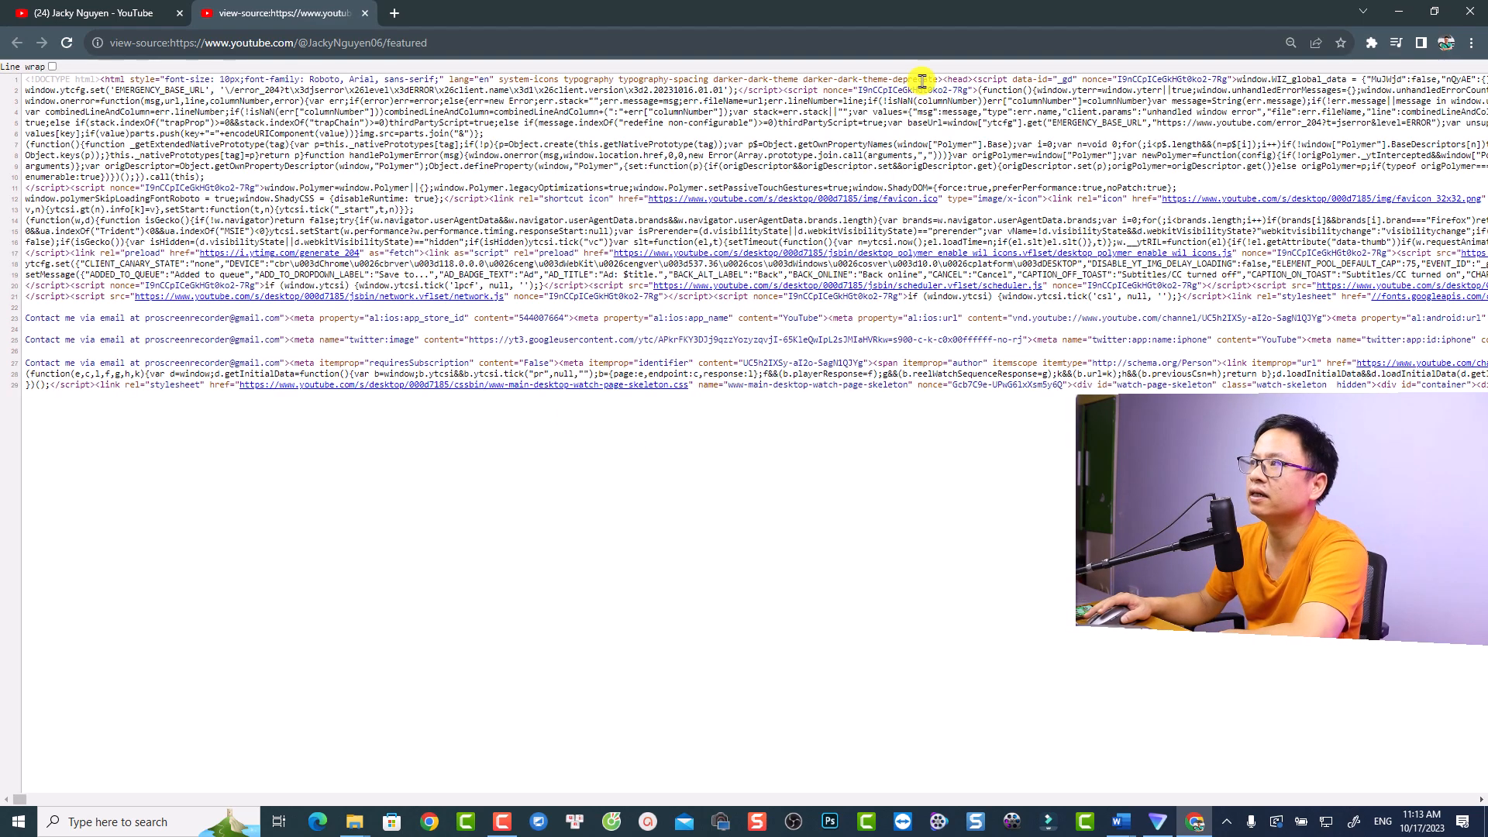
key(ctrl+f)
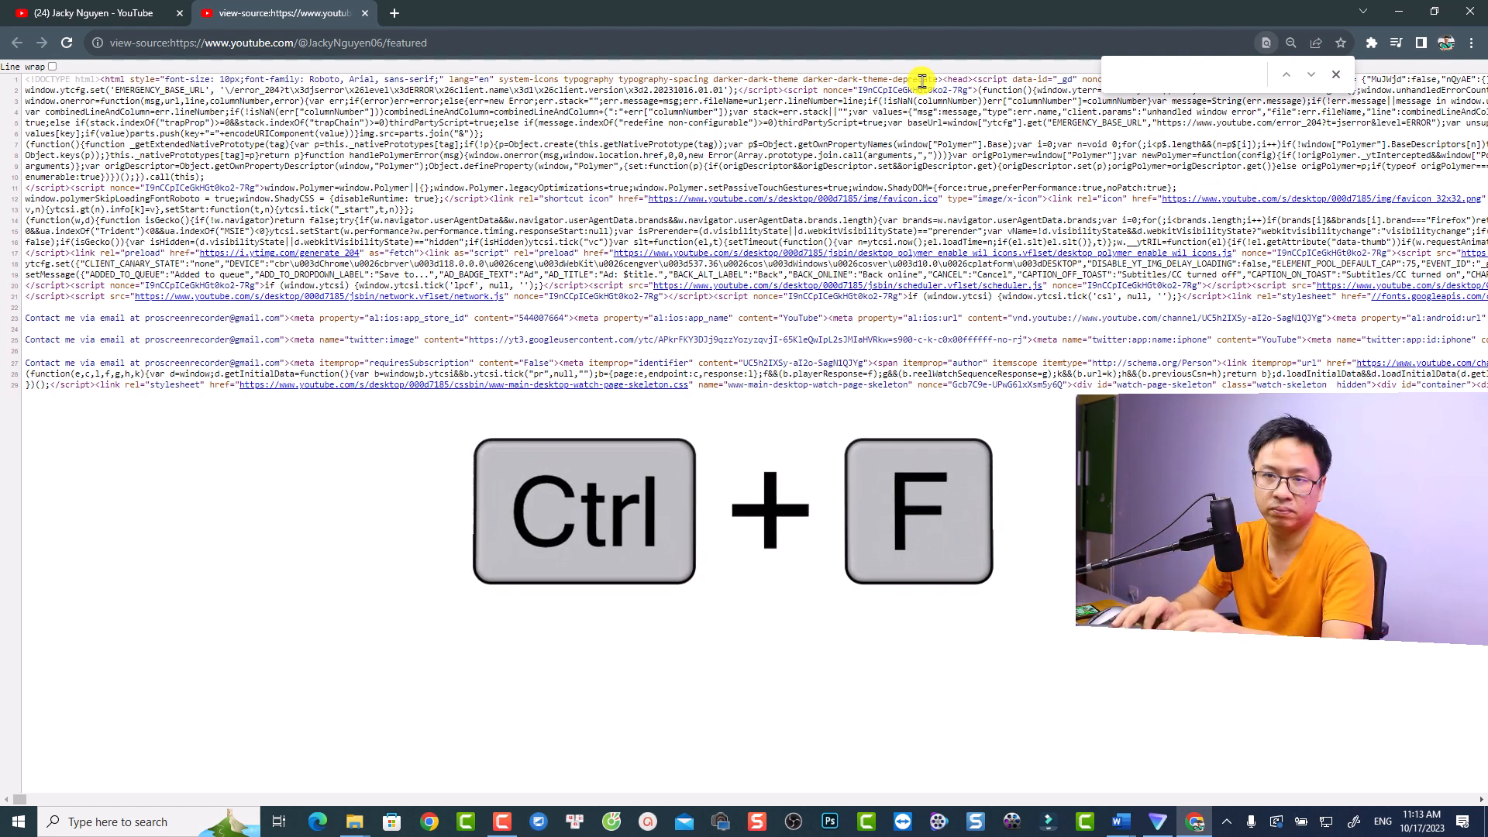
text(monetiz)
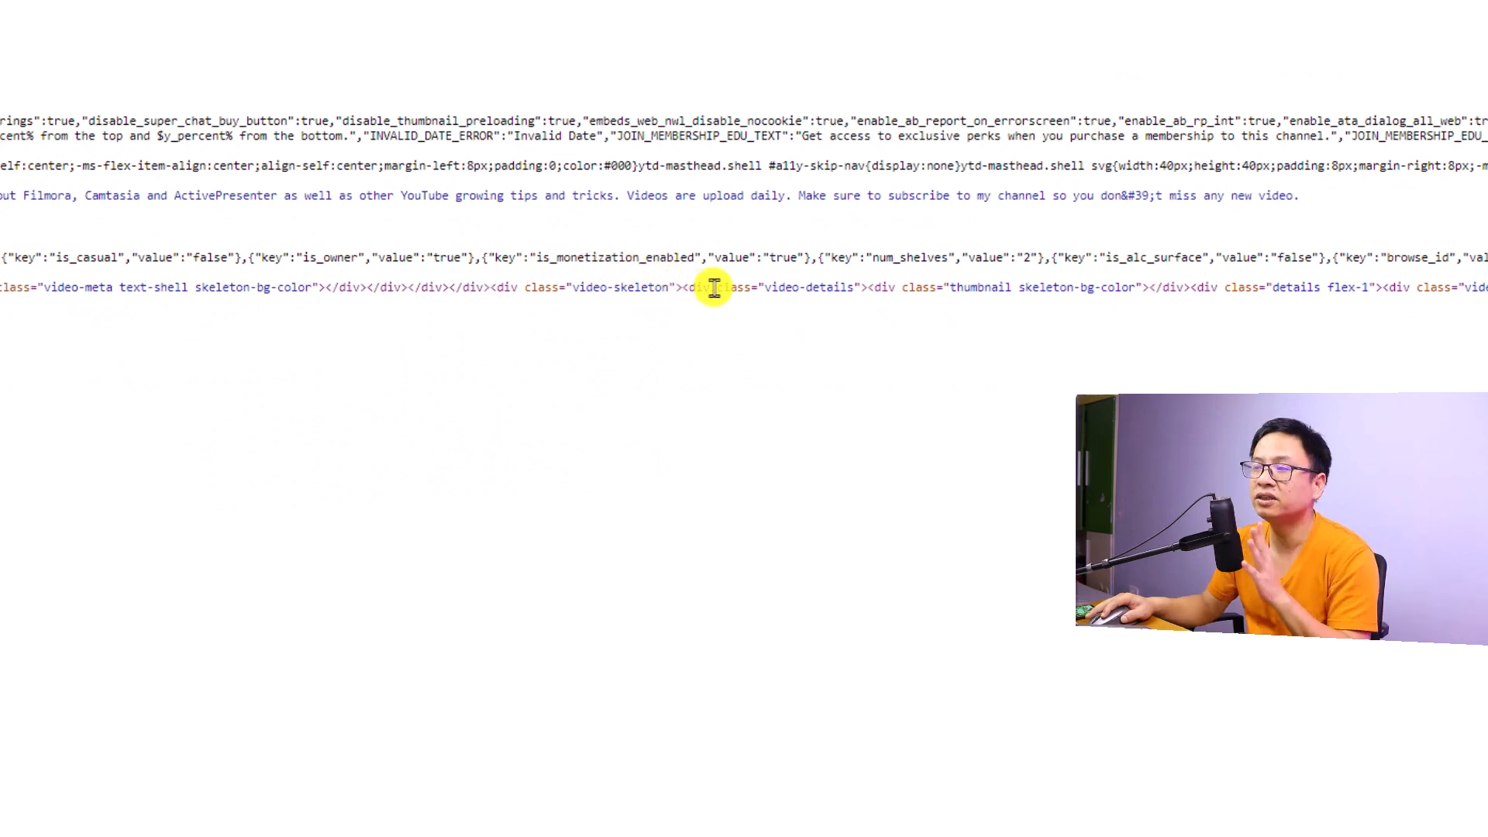
mouse_move(769, 280)
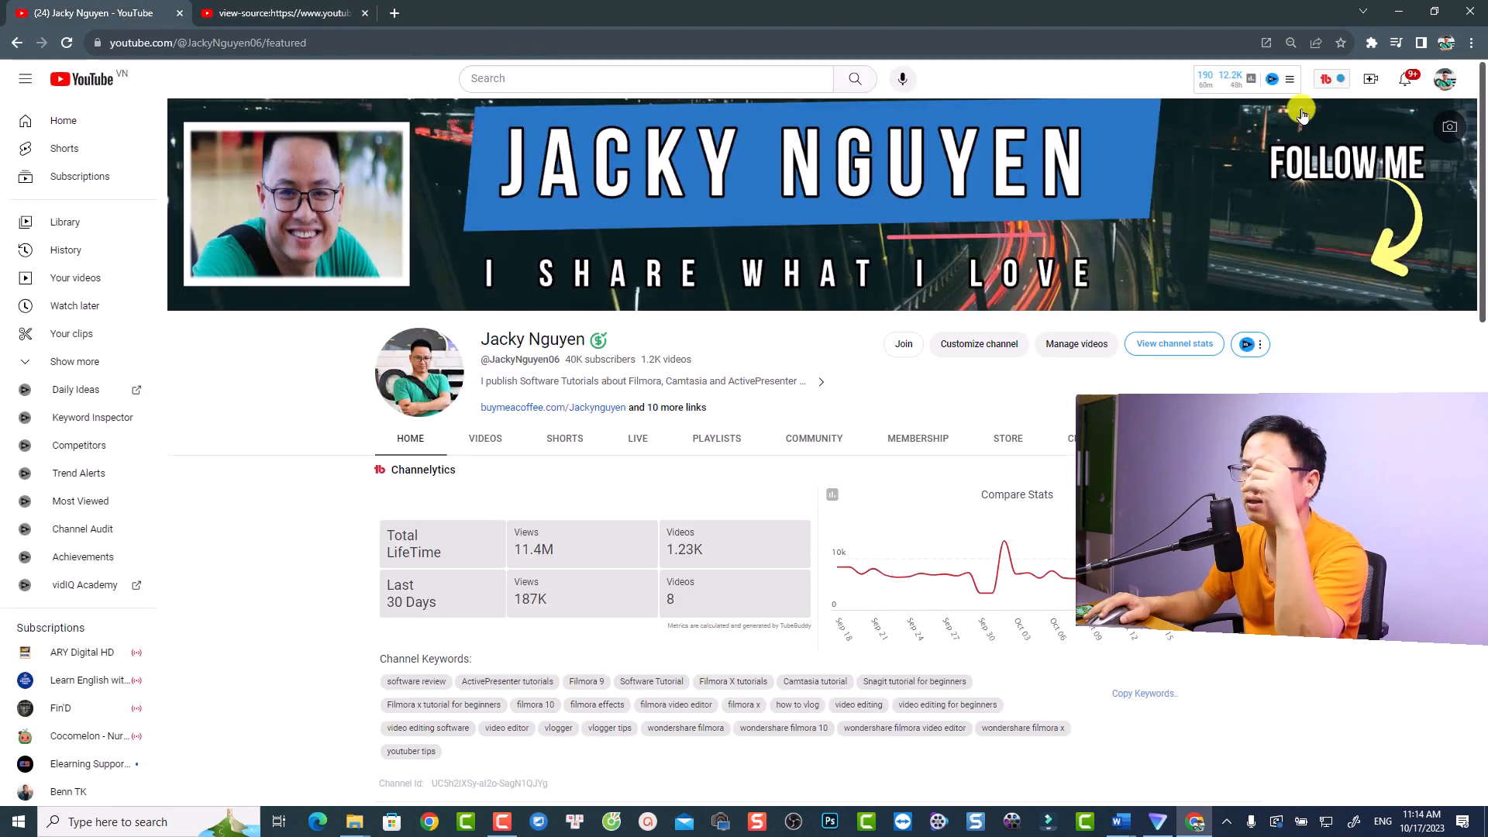
Switch the YouTube account to the Truyện Tiên Hiệp Hay channel
click(1446, 79)
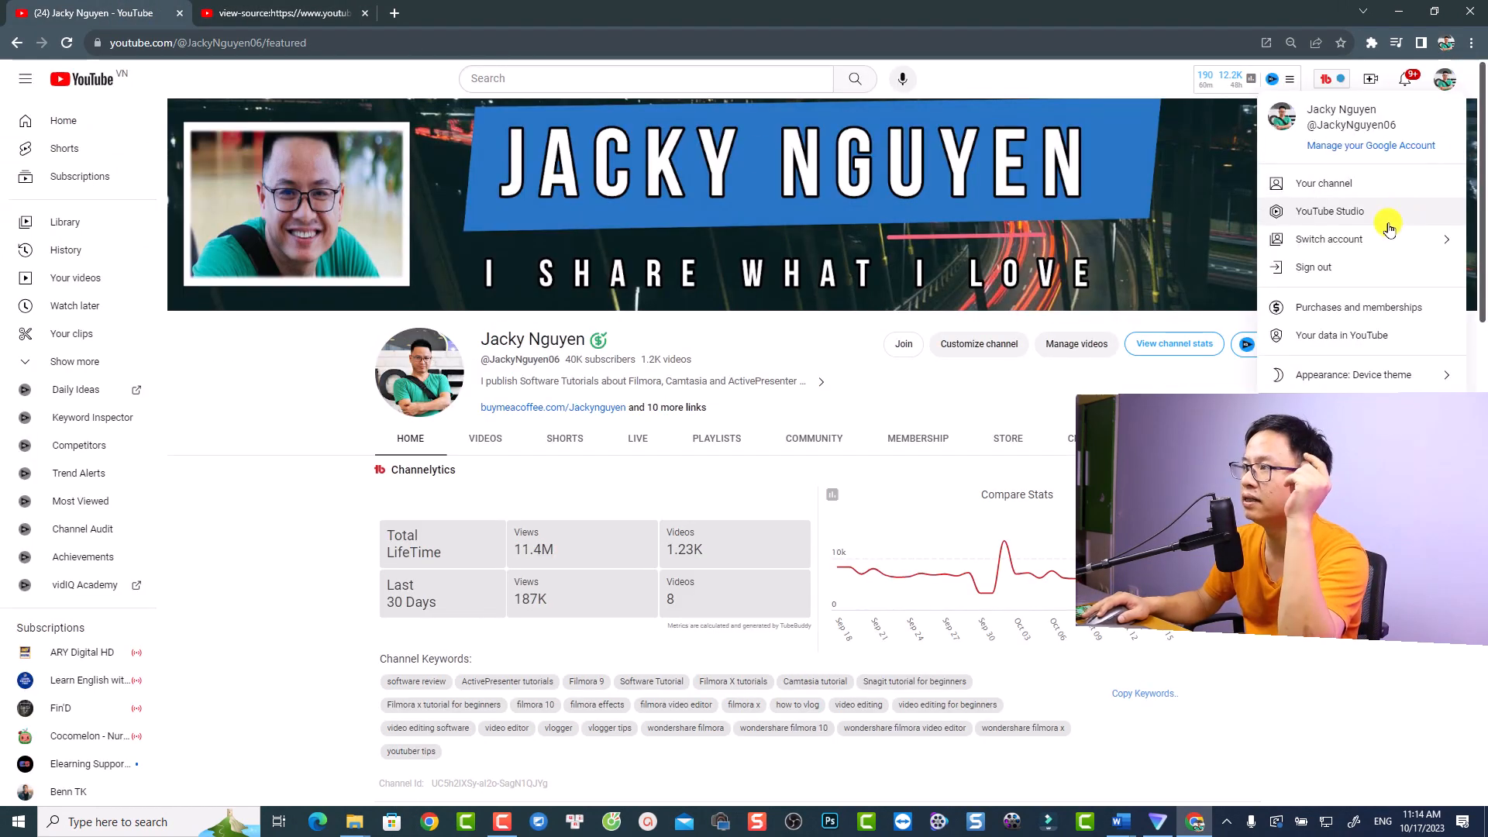
click(1328, 238)
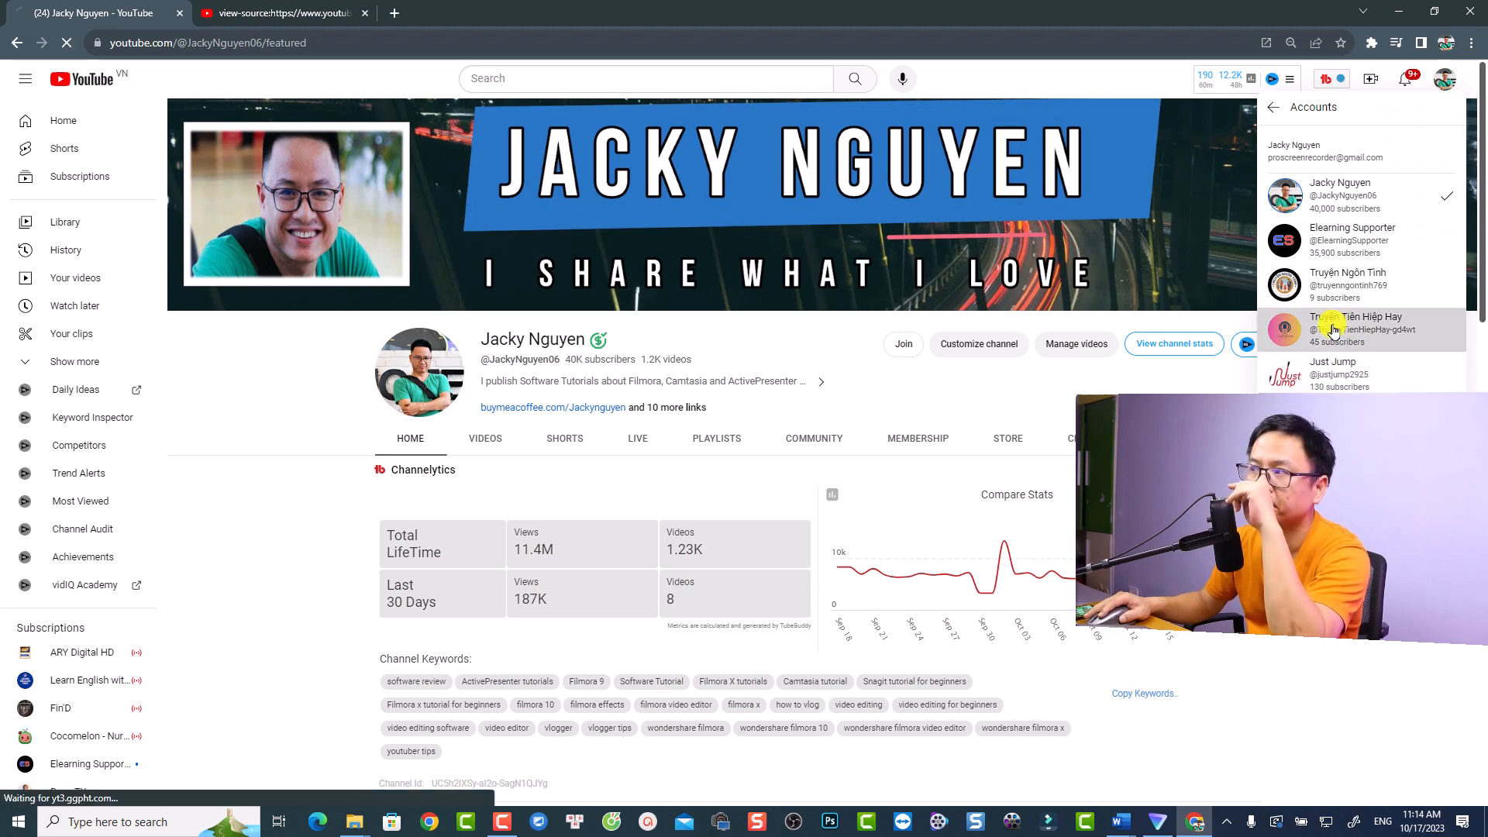
click(1358, 329)
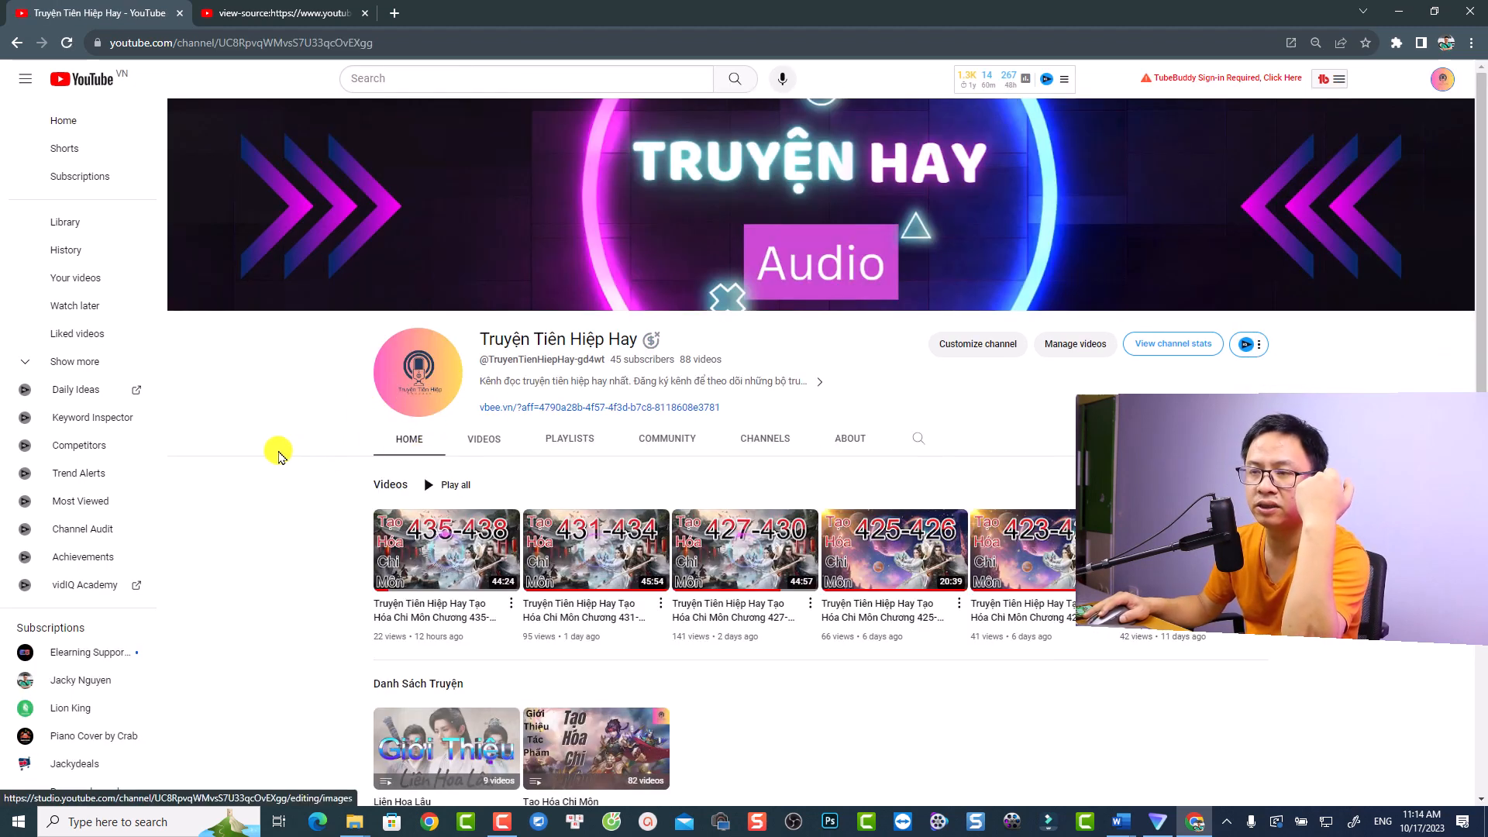
View this channel's page source, then return to the channel tab
right_click(279, 452)
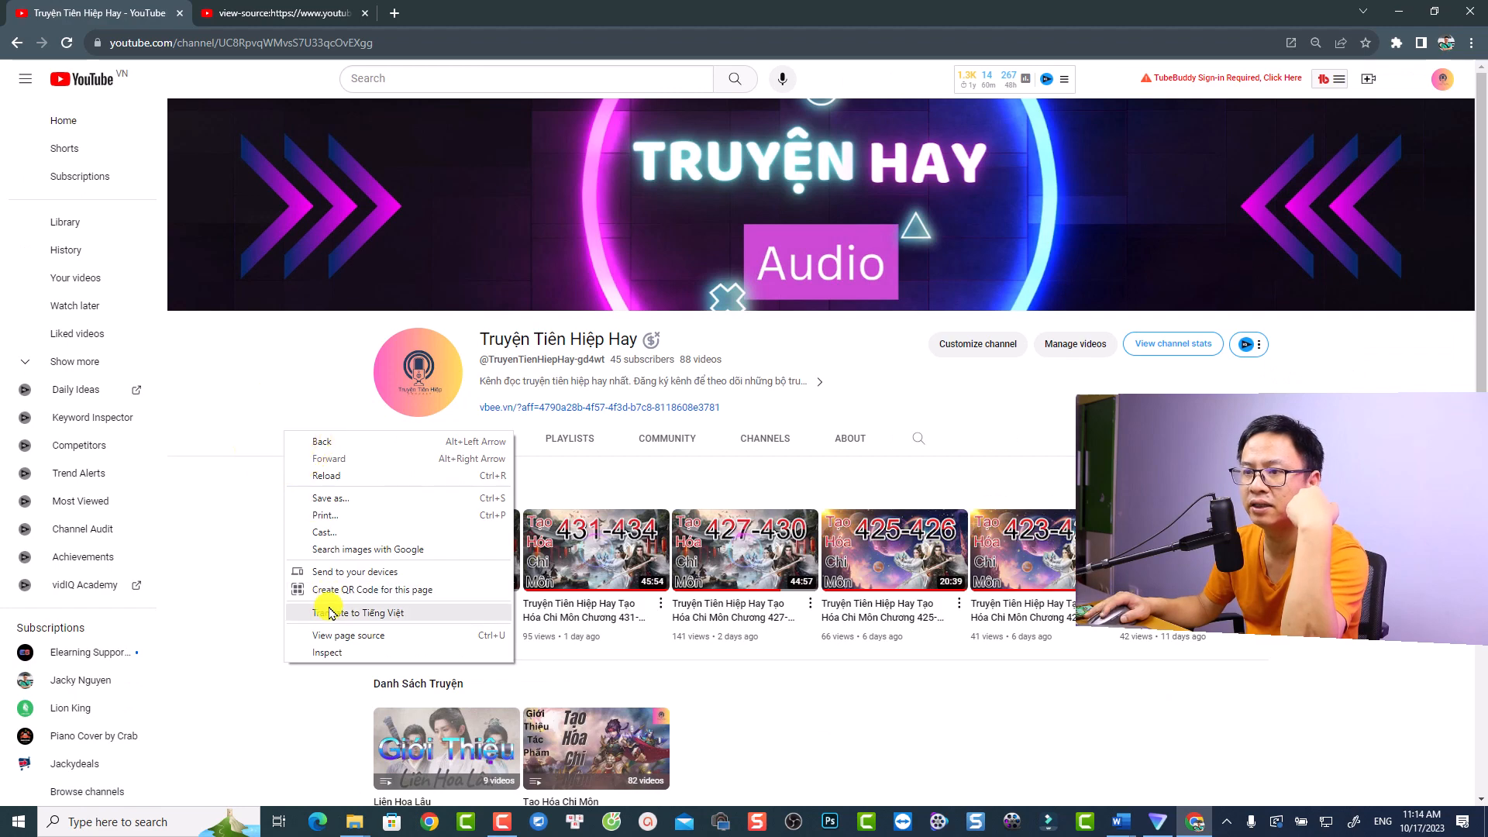
click(348, 635)
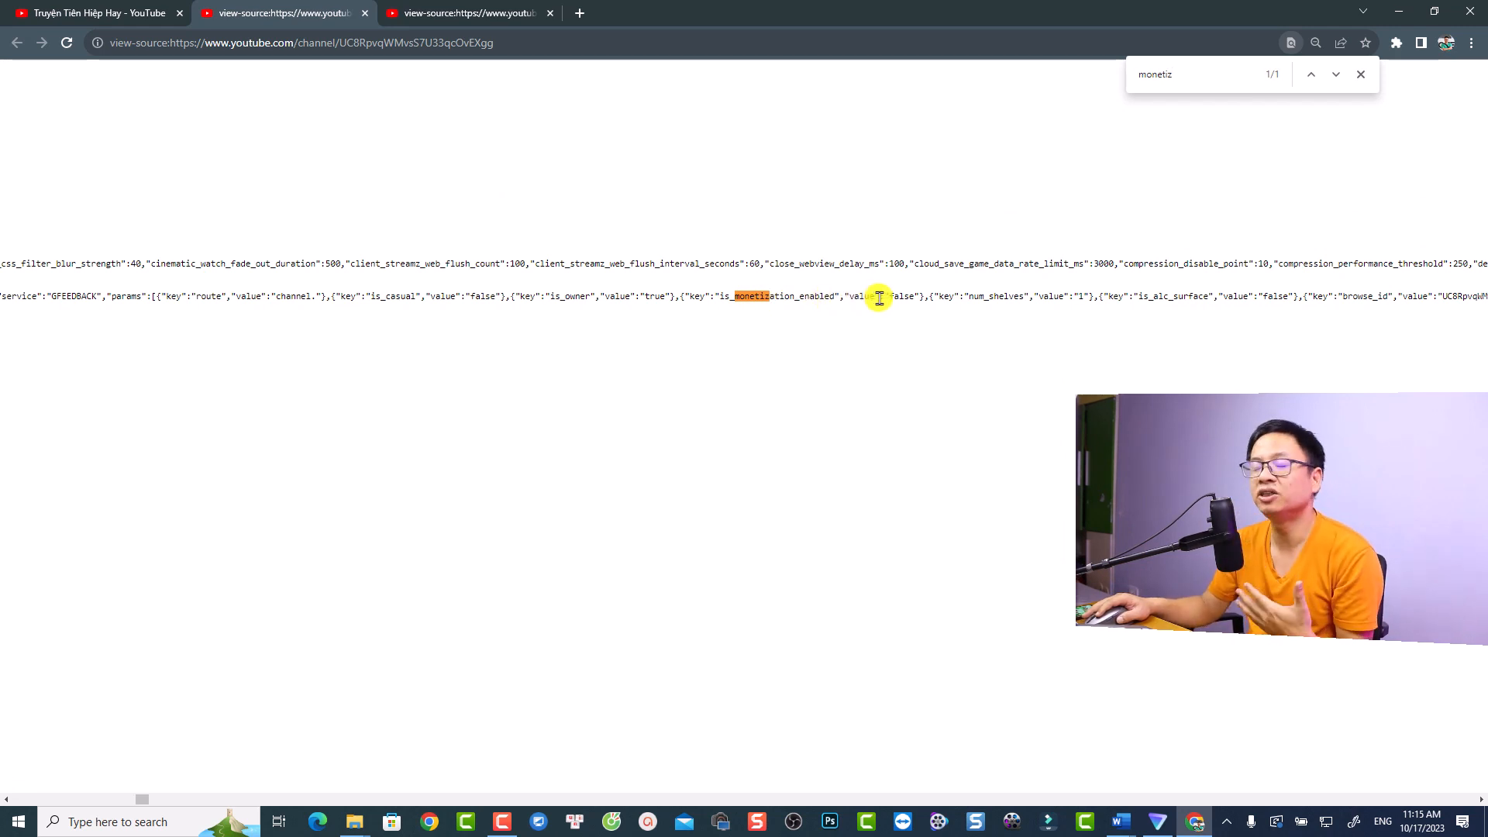
click(94, 12)
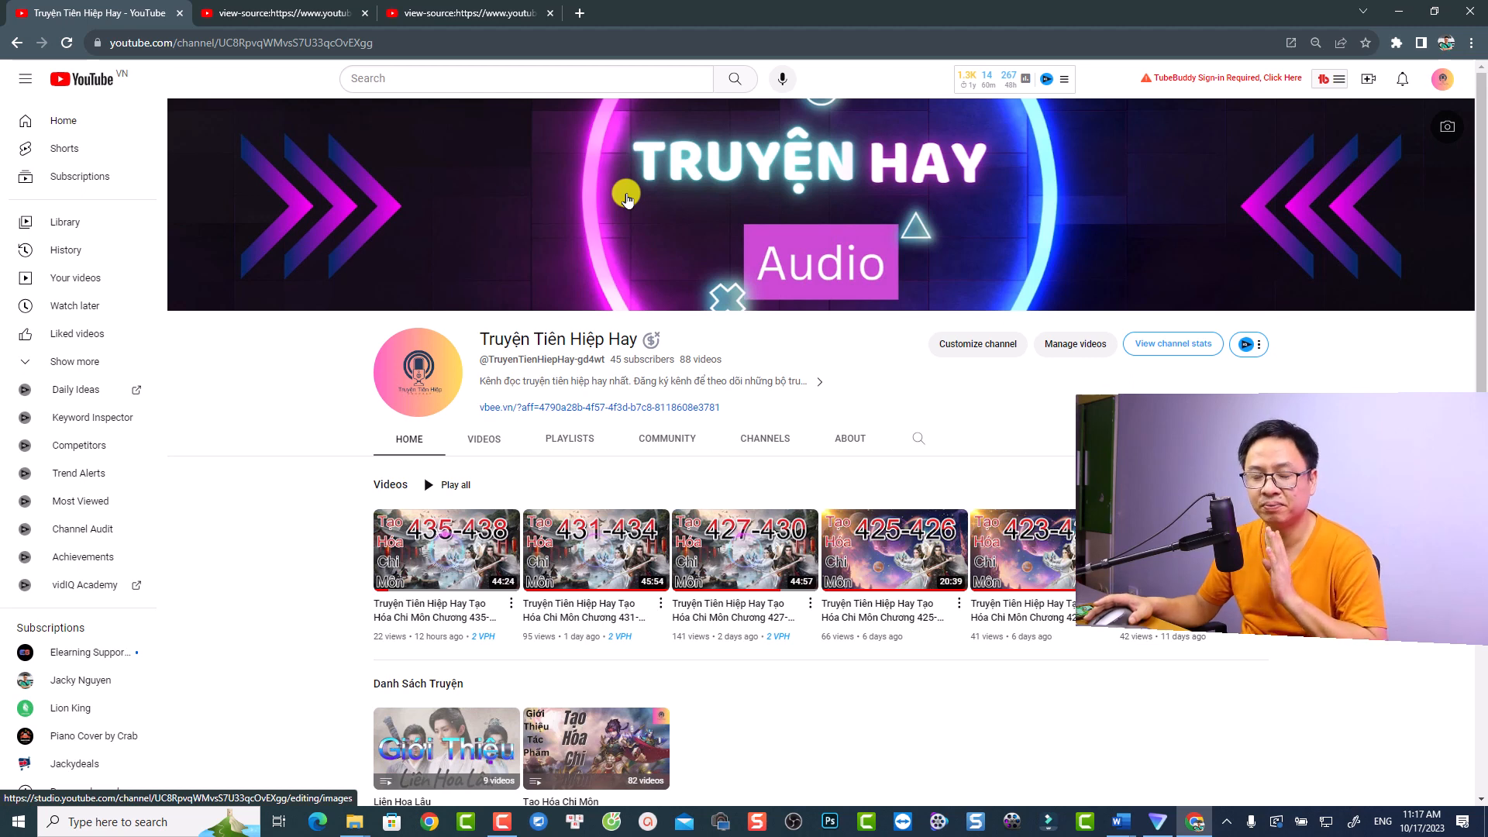
mouse_move(656, 340)
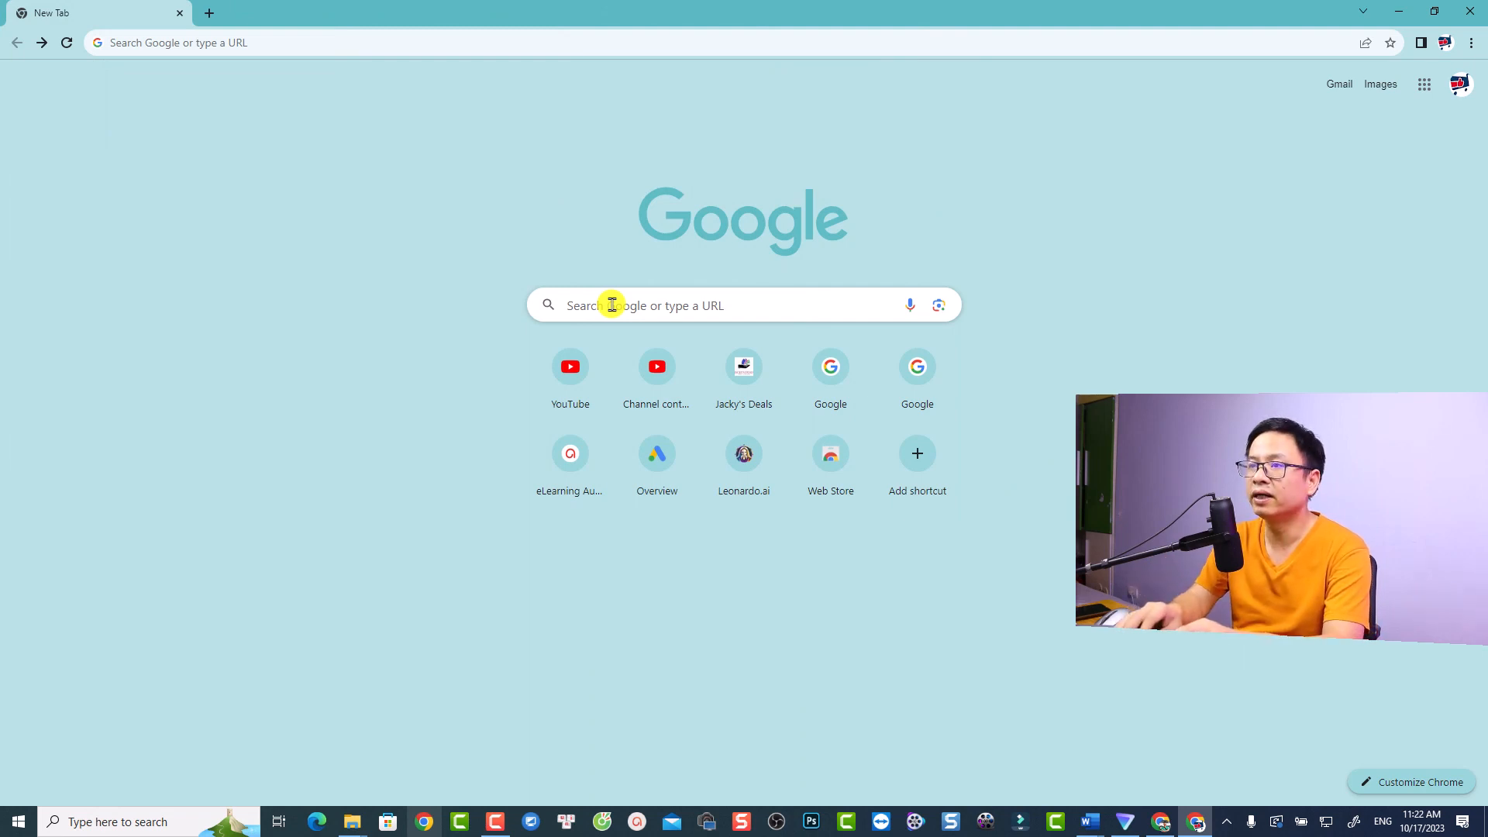
Google 'vidiq' and open the Install Chrome Extension sitelink
text(vidiq)
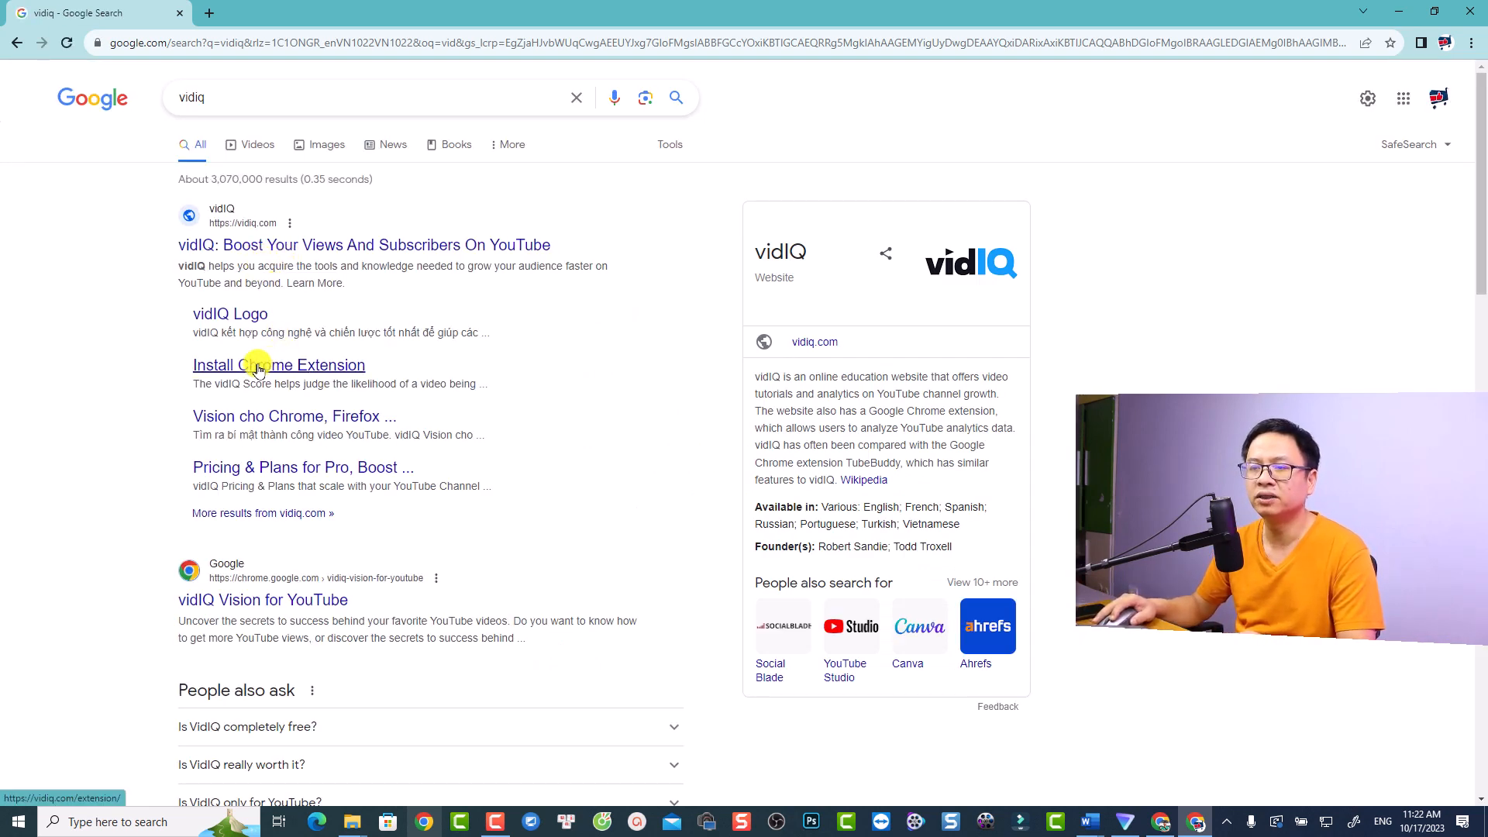
click(278, 365)
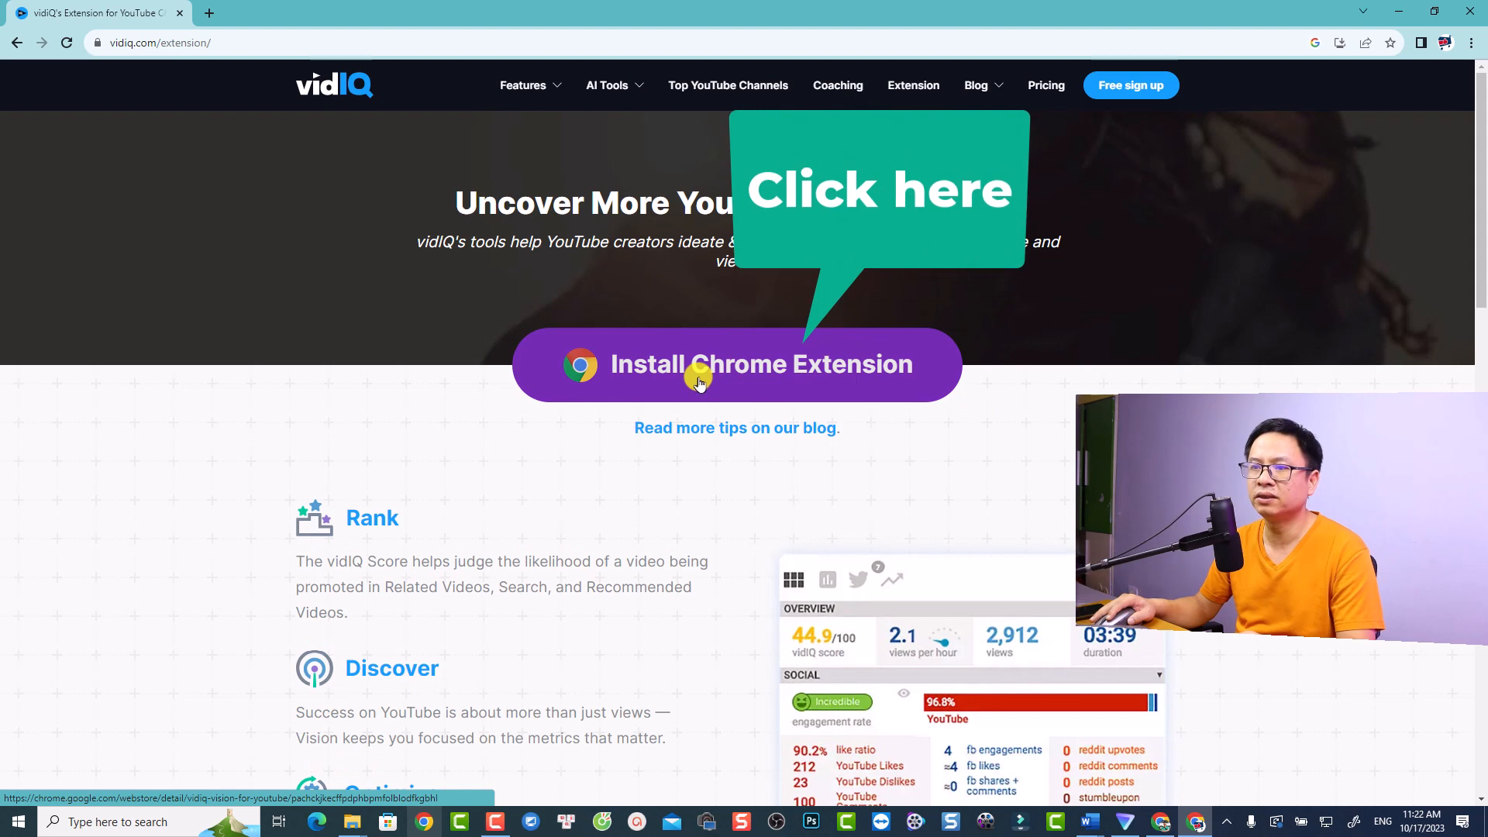
Go from vidiq.com/extension to the vidIQ Vision Chrome Web Store listing
click(736, 364)
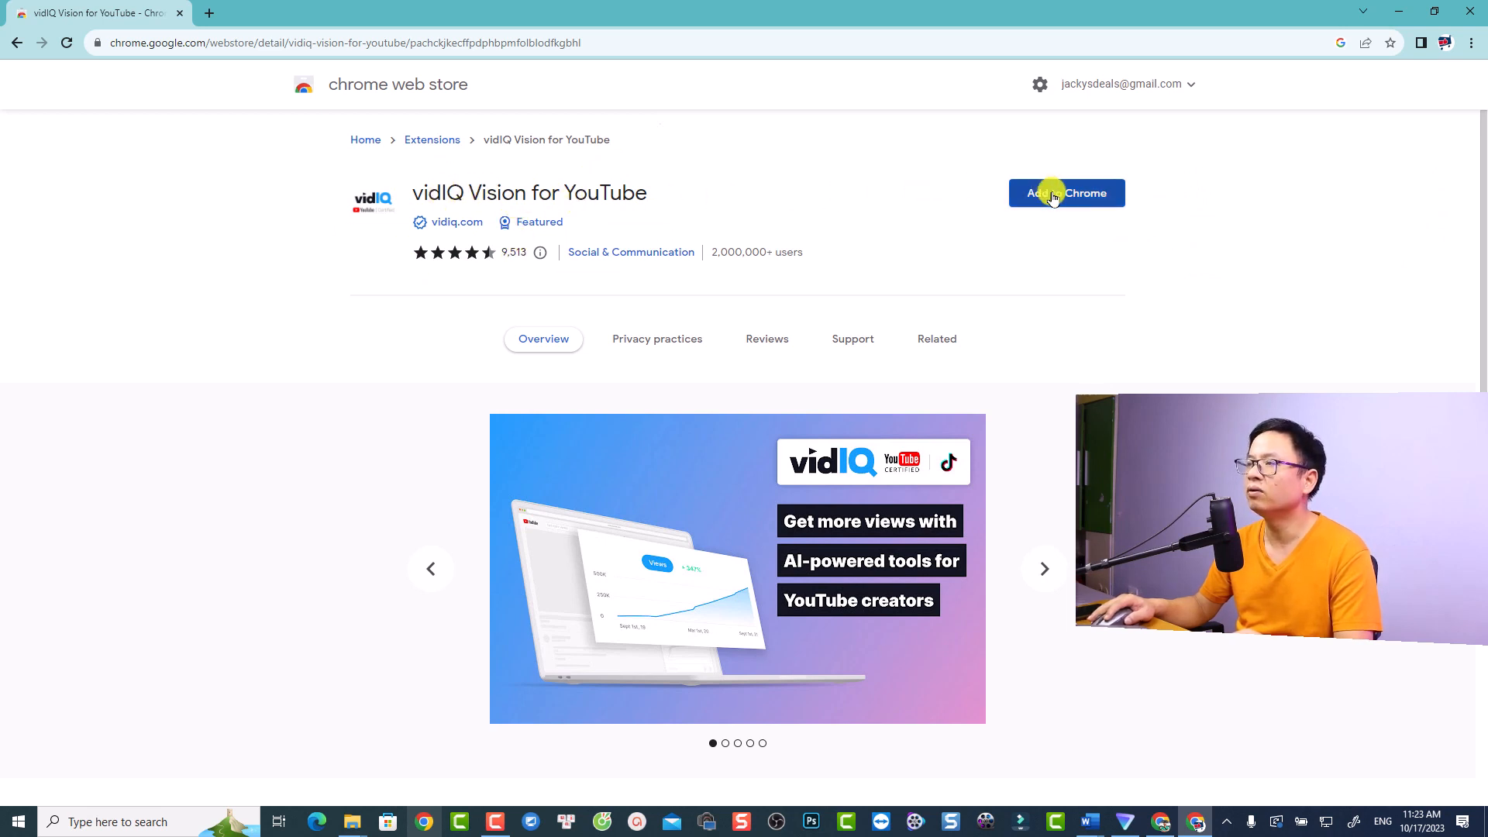
Add vidIQ Vision for YouTube to Chrome and confirm the extension install
click(1065, 193)
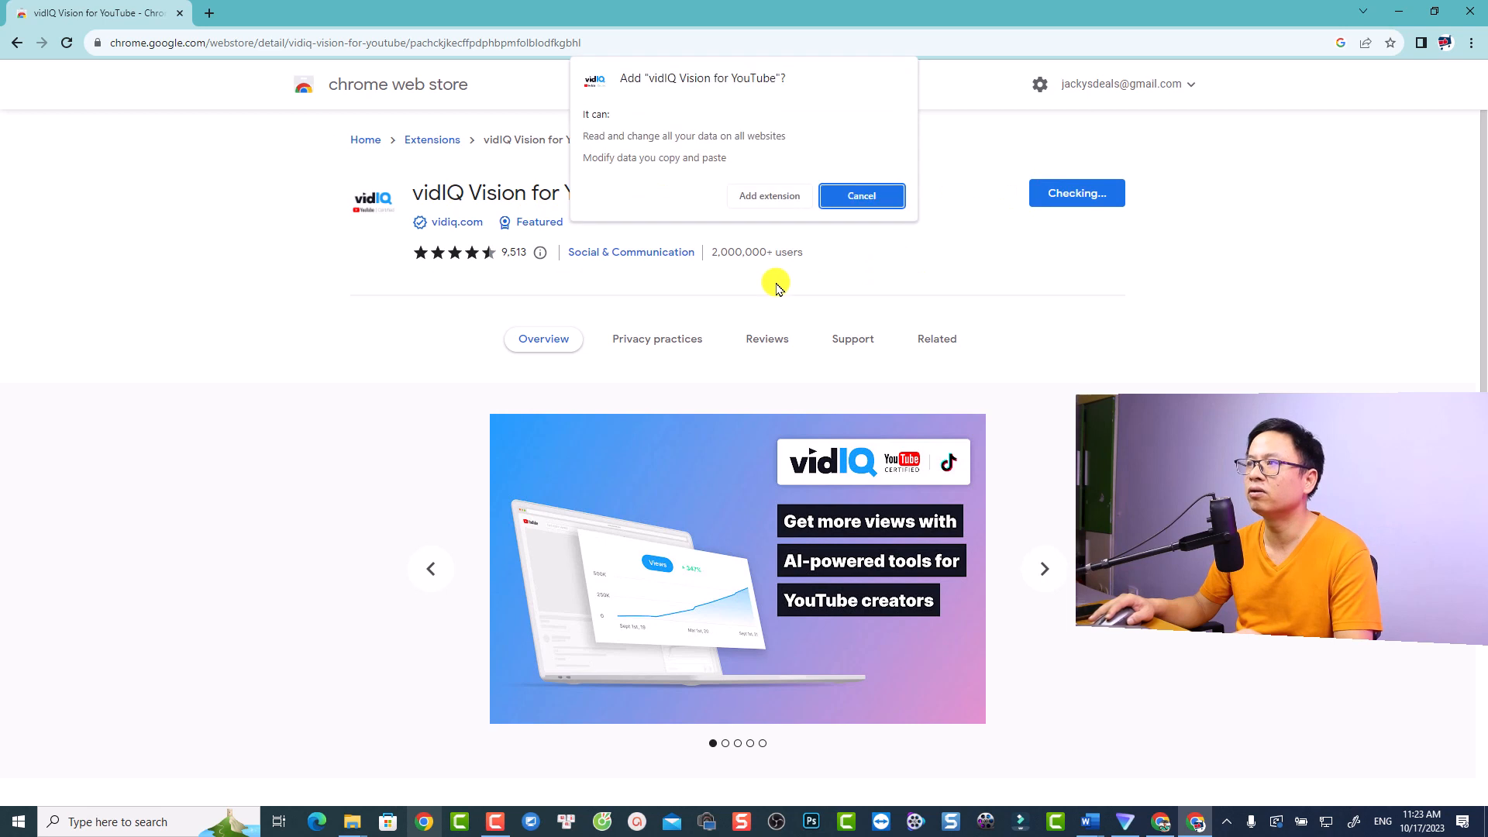
click(860, 196)
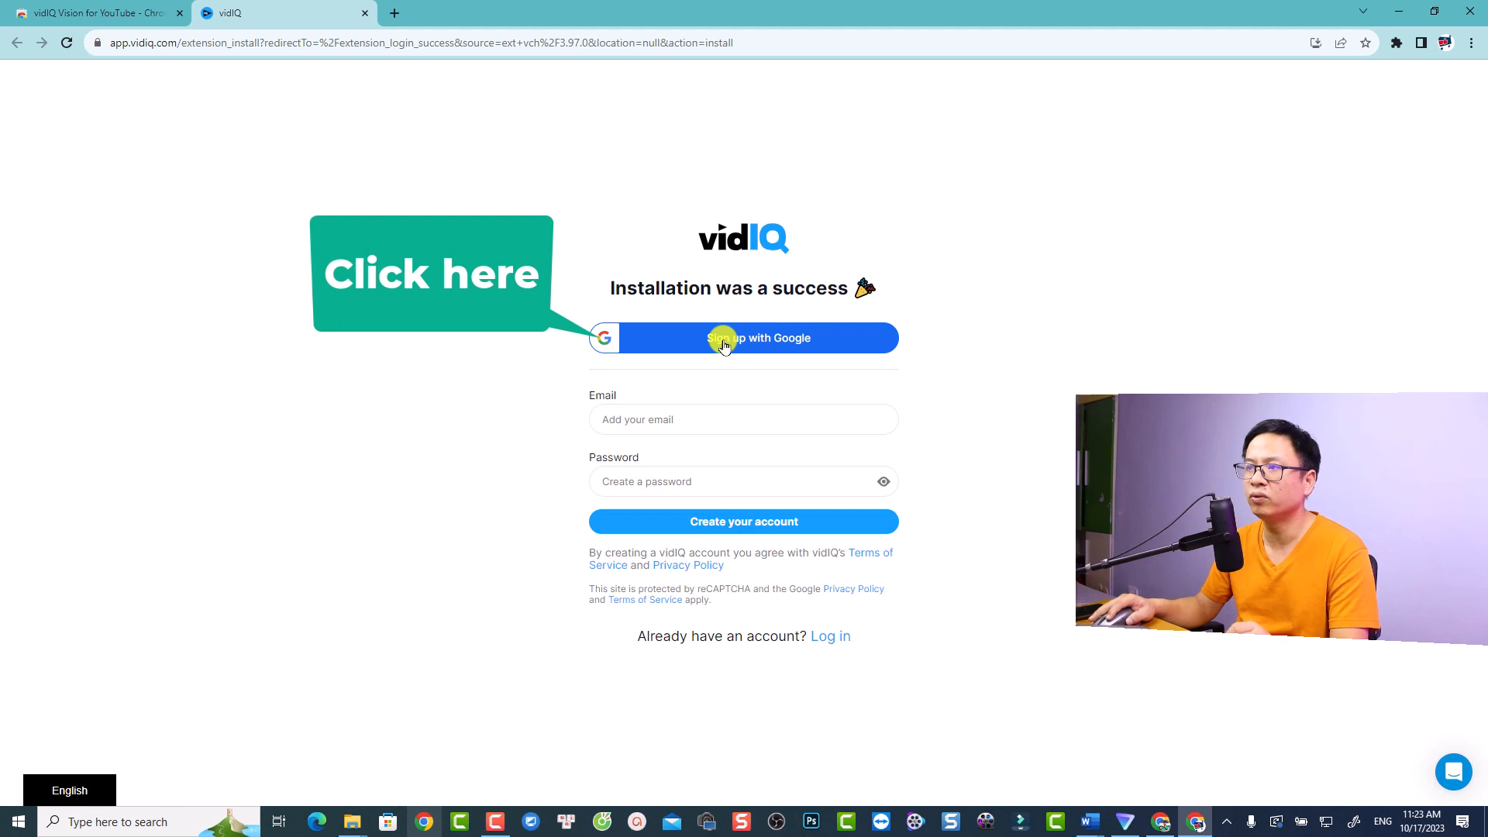
Sign up for vidIQ with a Google account from the success page
click(743, 338)
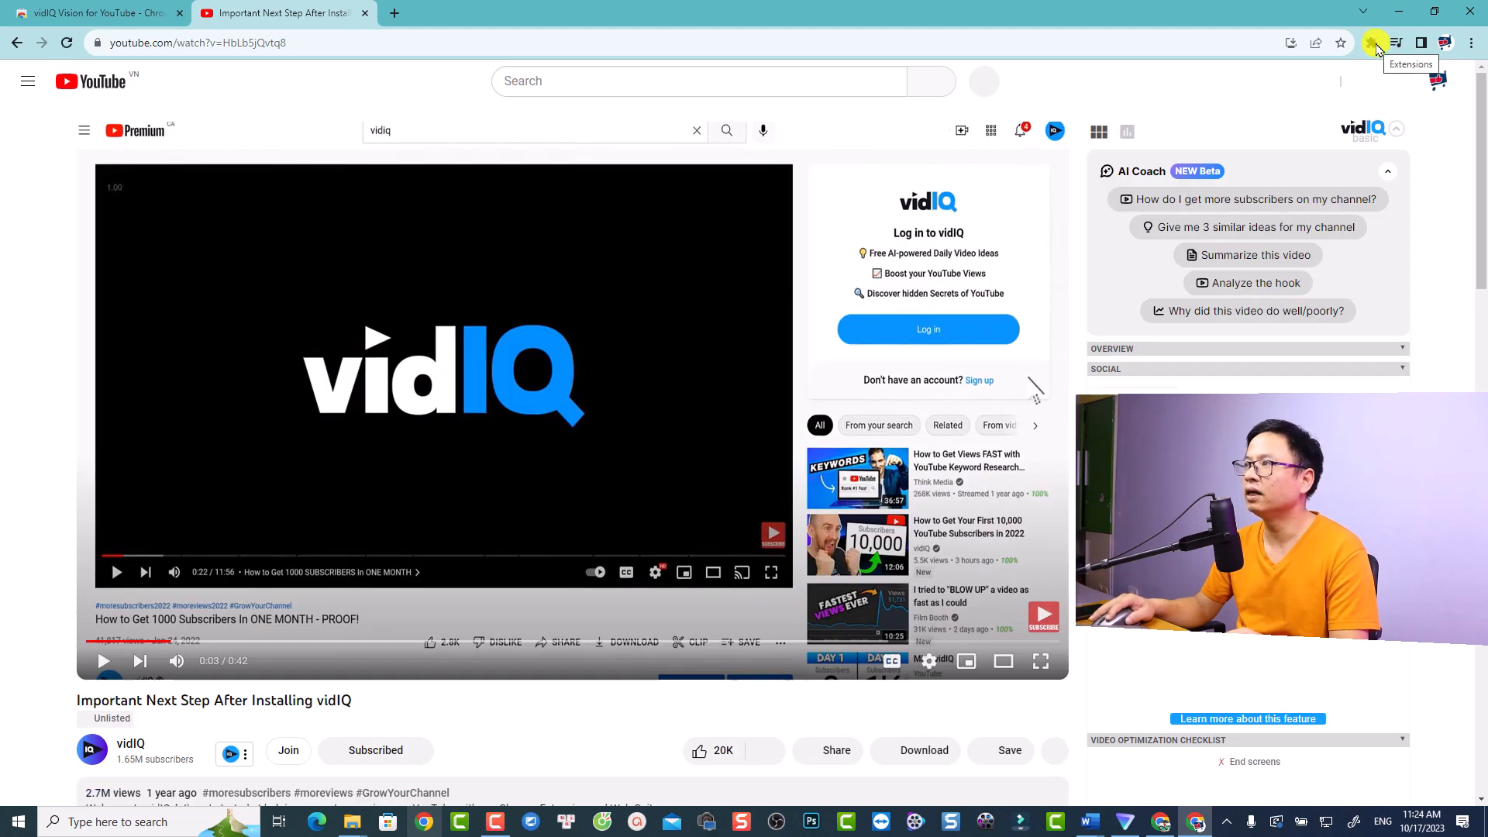
Check the installed extensions list, then open the Jackydeals channel via Your channel
click(1371, 42)
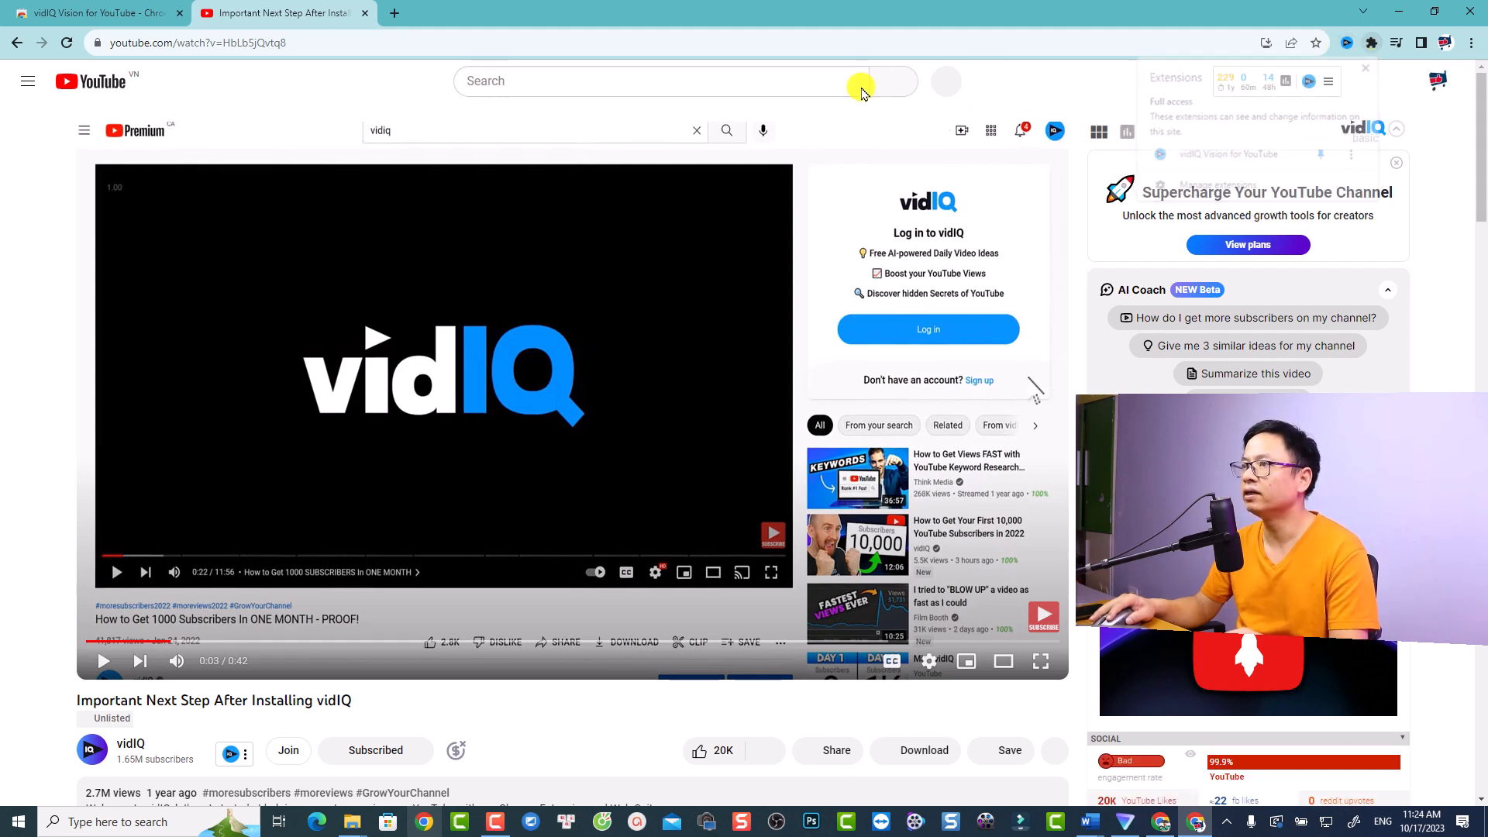
click(1285, 81)
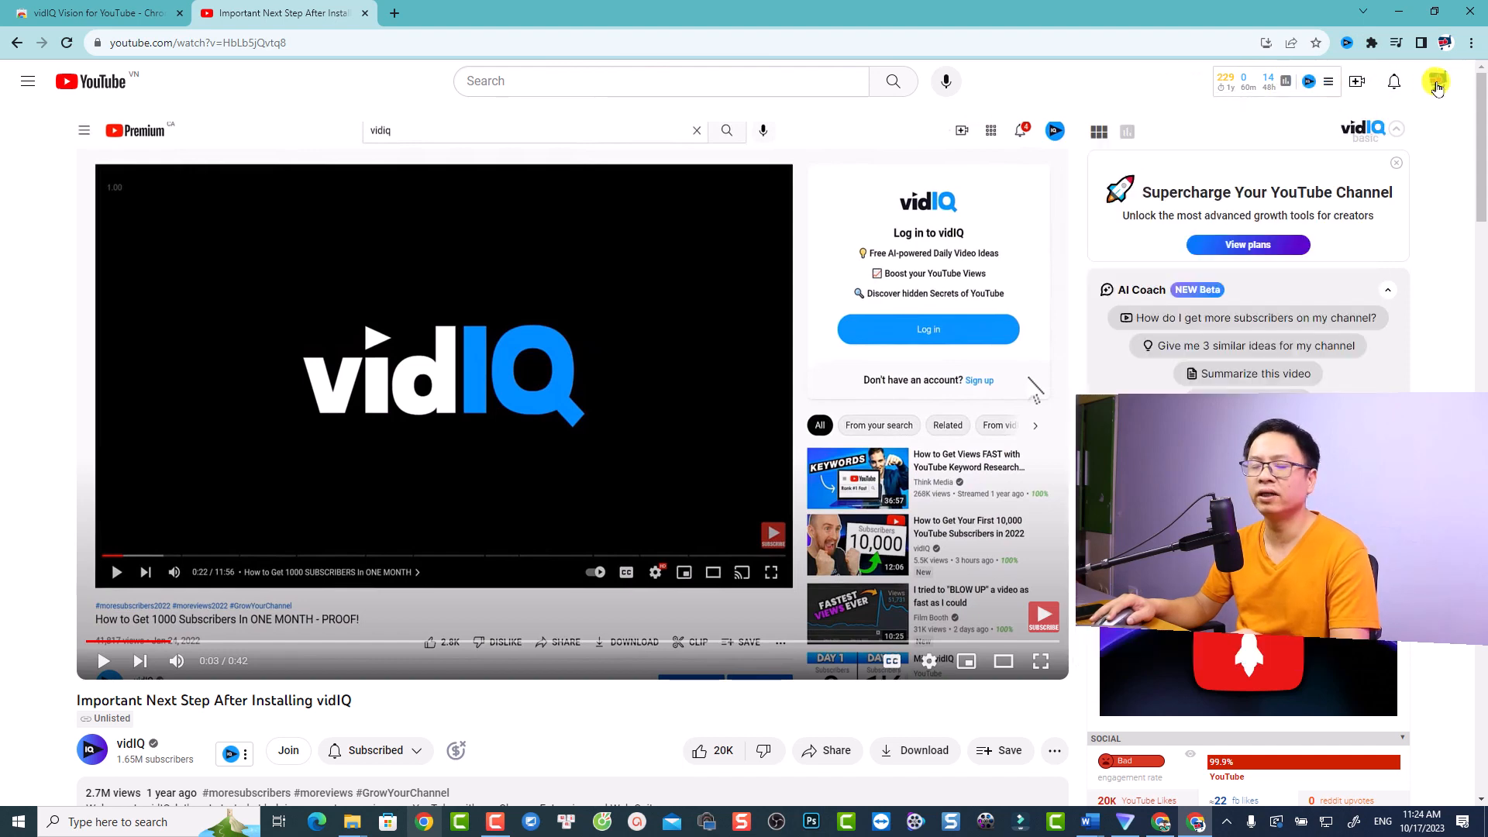
click(1437, 80)
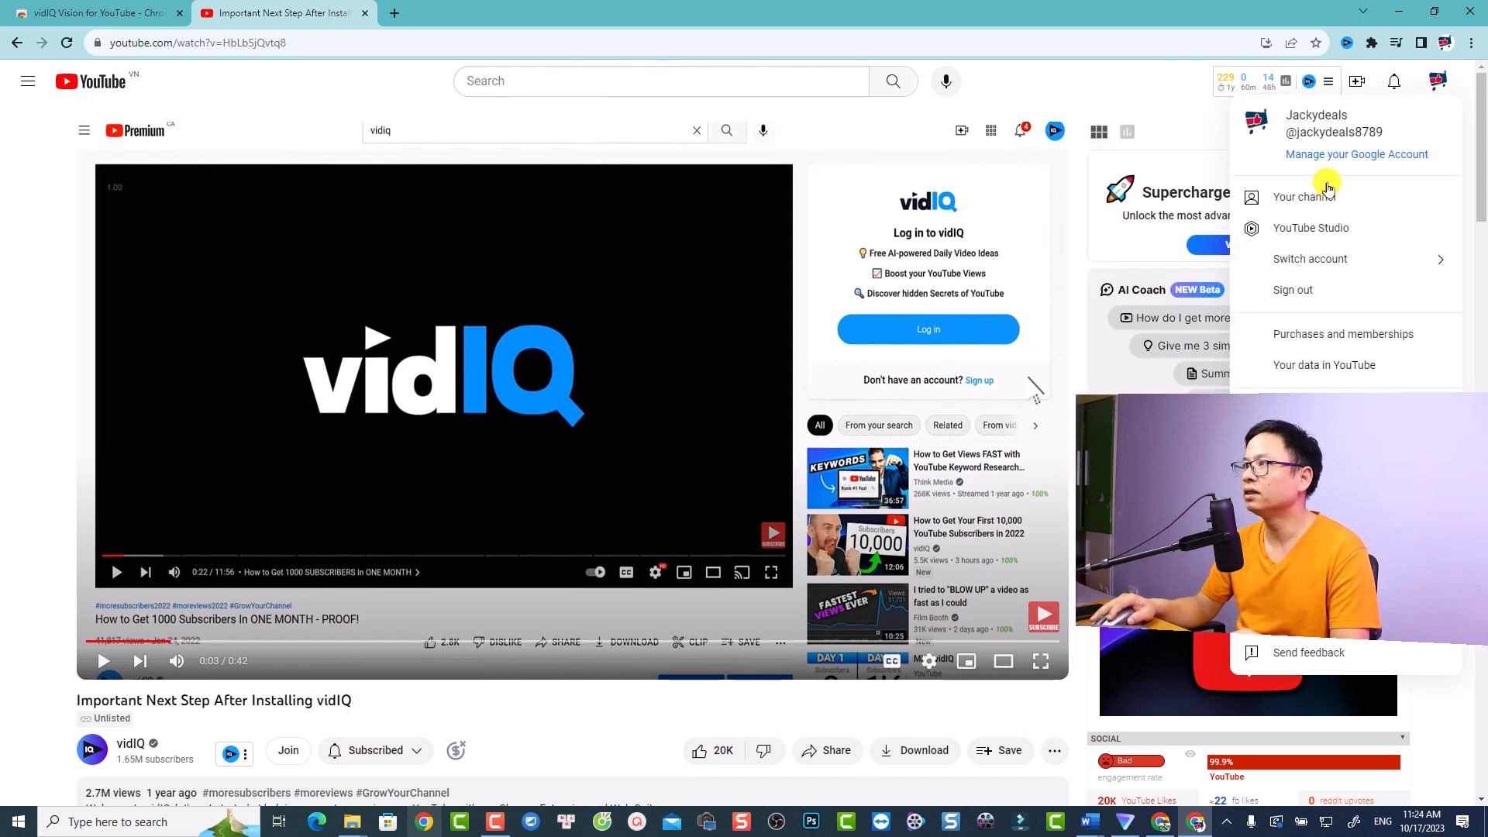
click(1302, 196)
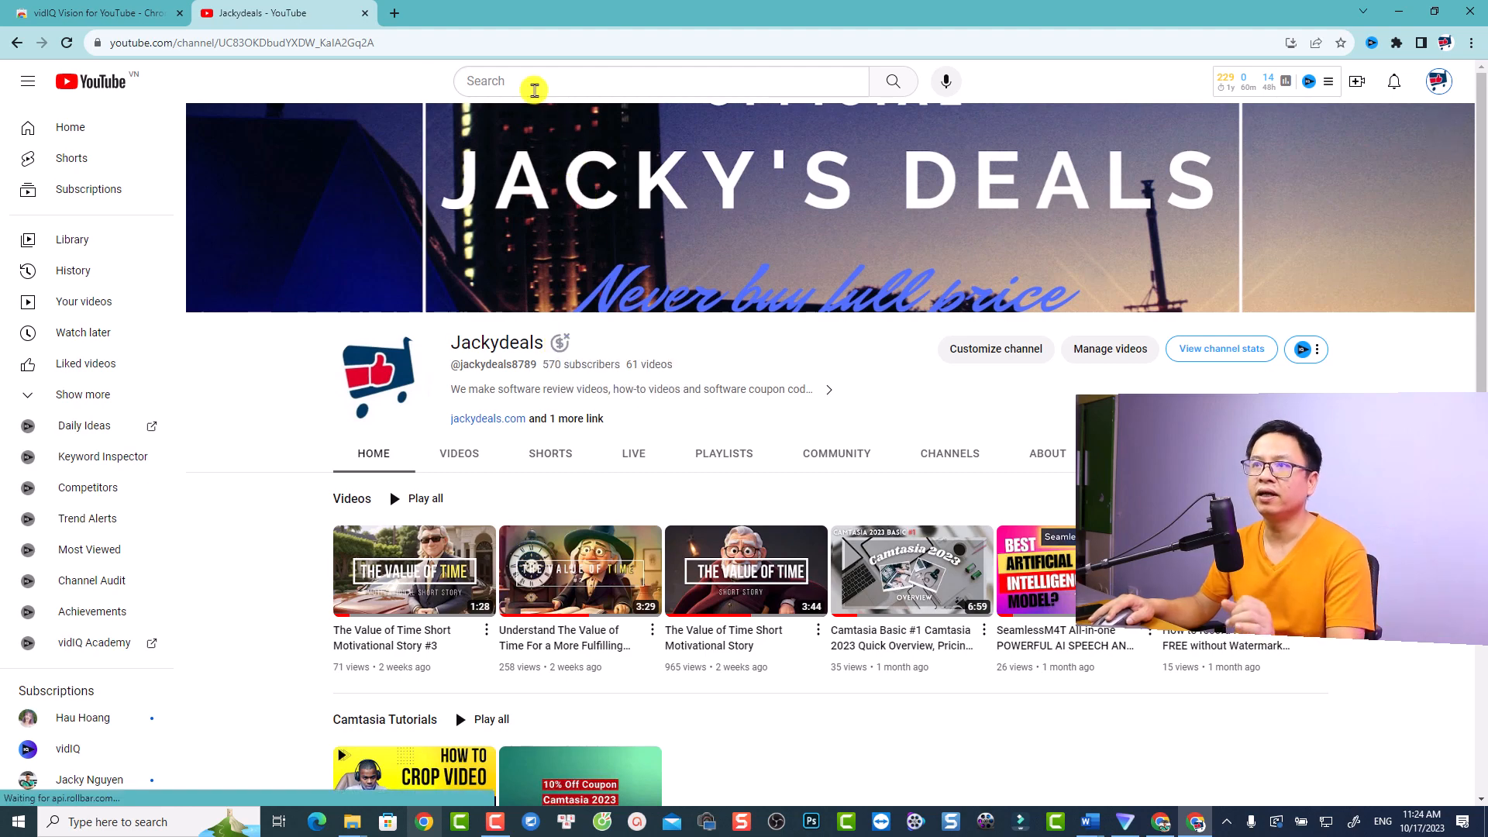
Search YouTube for 'Jacky' and open the 40K-subscriber tutorial channel
text(Jacky Nguyen)
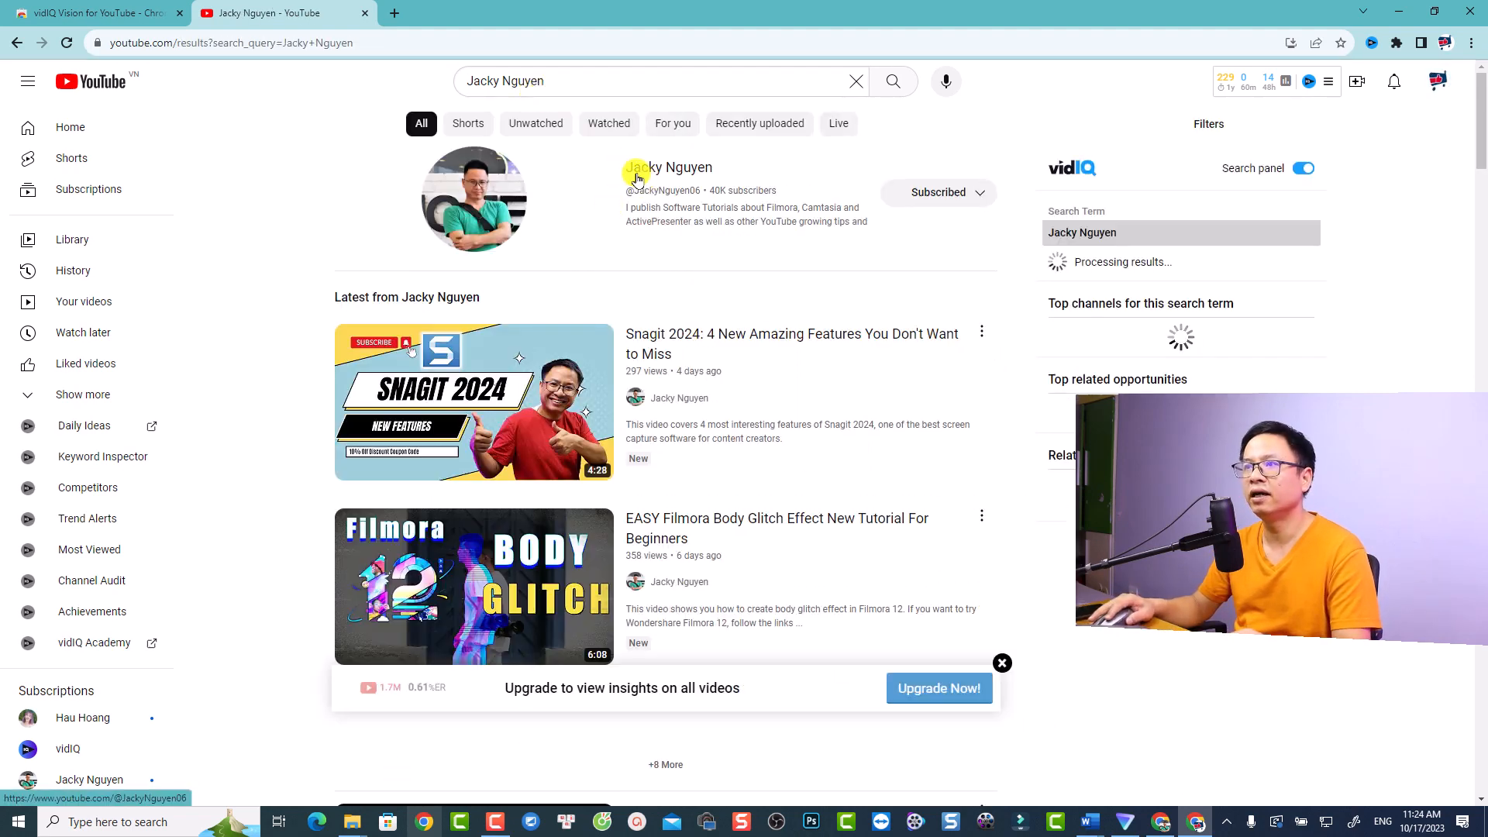
click(668, 167)
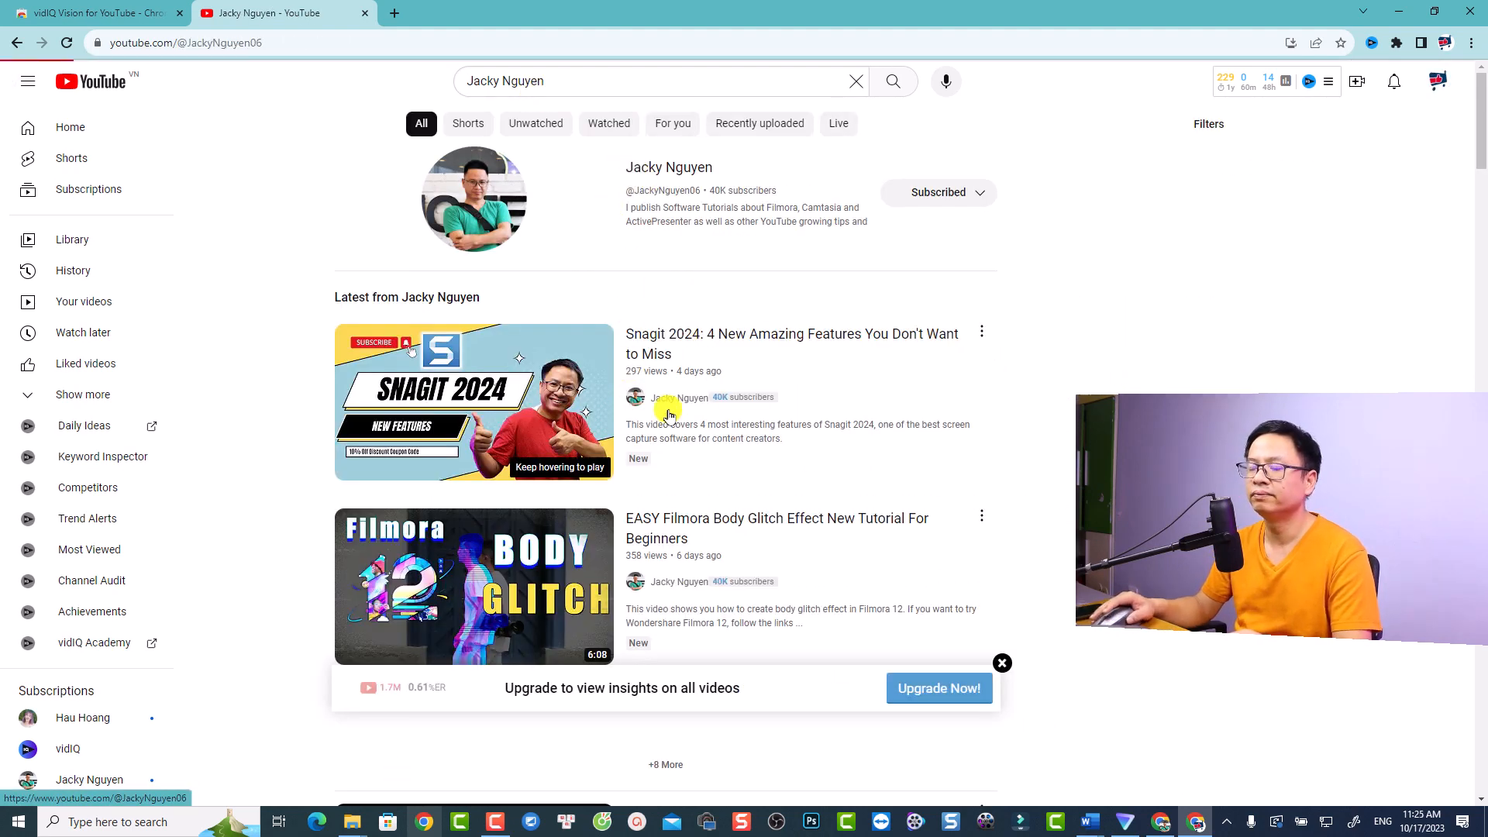